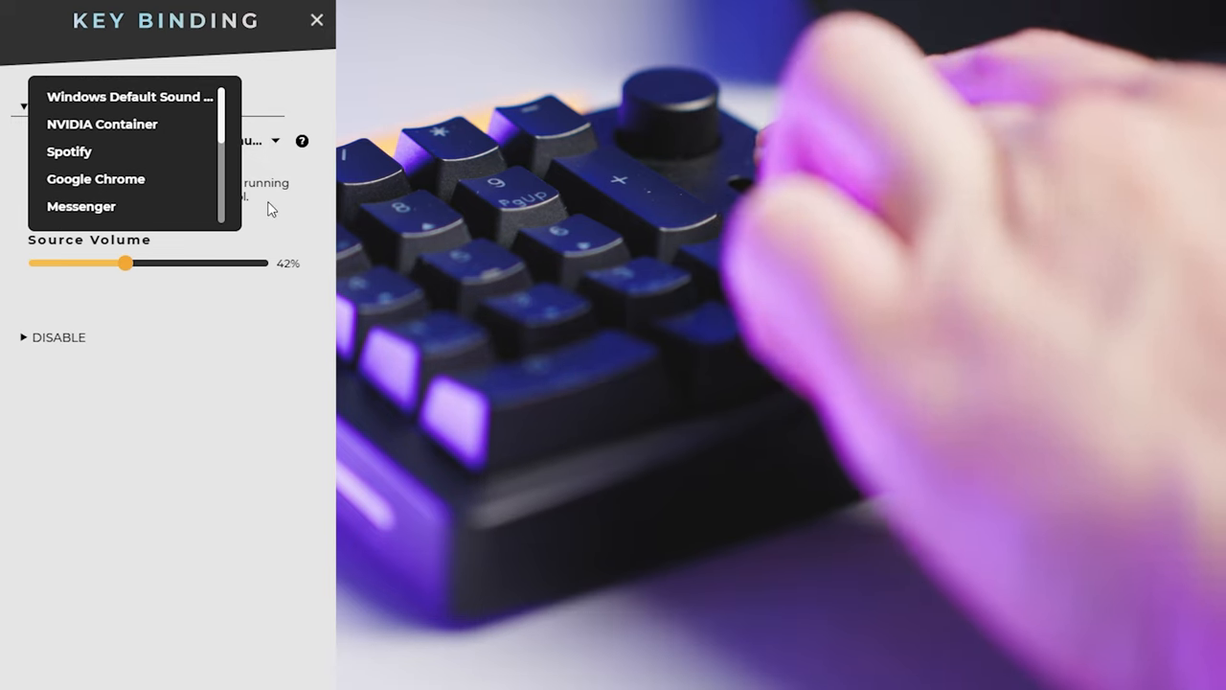
# Drag the Source Volume slider to raise the slider's app volume from 42% to 65%
pyautogui.moveTo(123, 262); pyautogui.dragTo(176, 263)
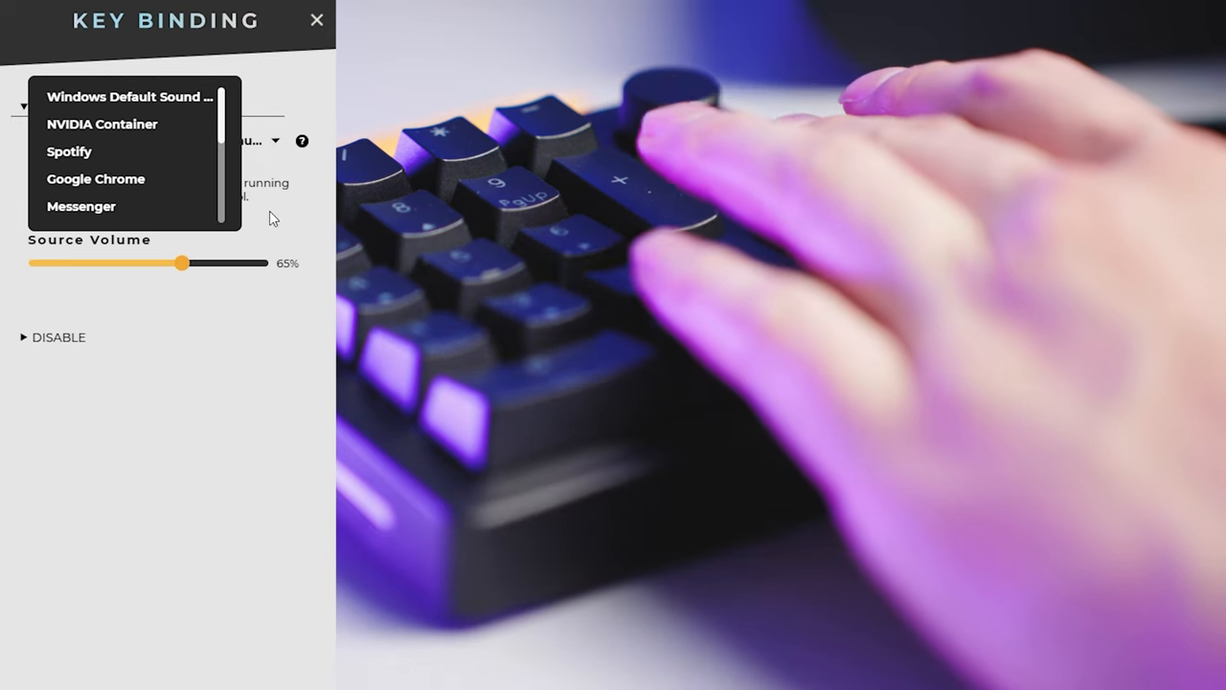
pyautogui.moveTo(180, 264); pyautogui.dragTo(92, 264)
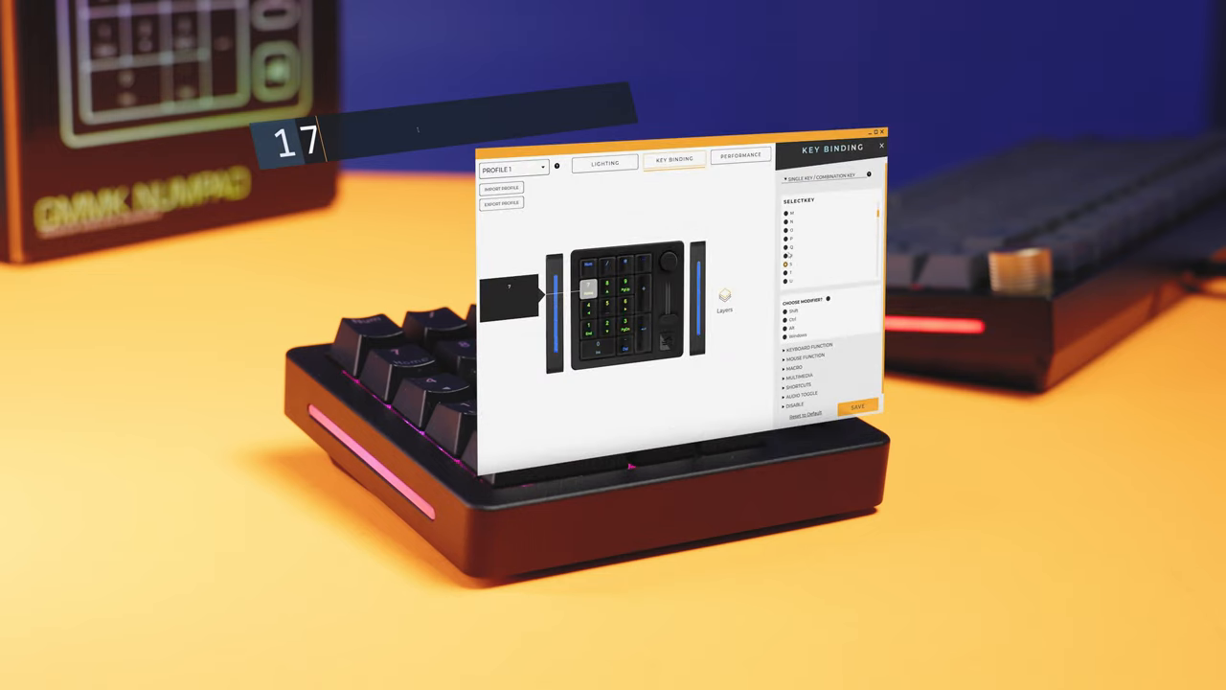
pyautogui.click(854, 406)
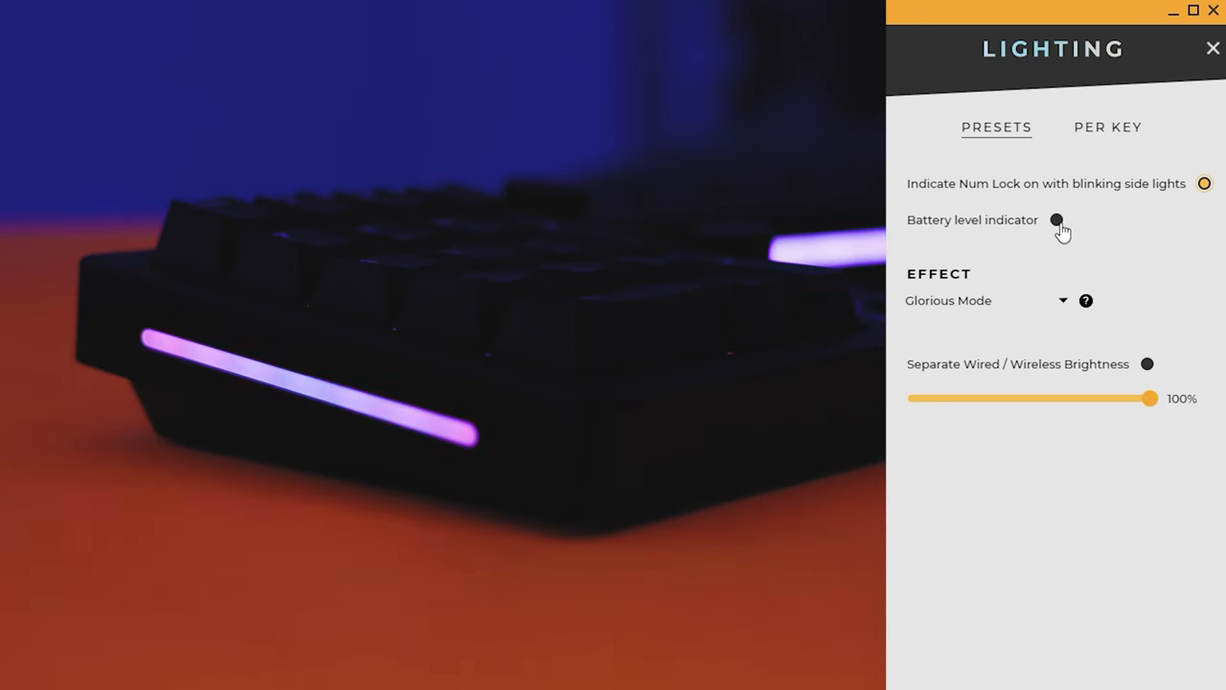
# Enable the battery level indicator and separate wired/wireless brightness, both at 100%
pyautogui.click(1057, 218)
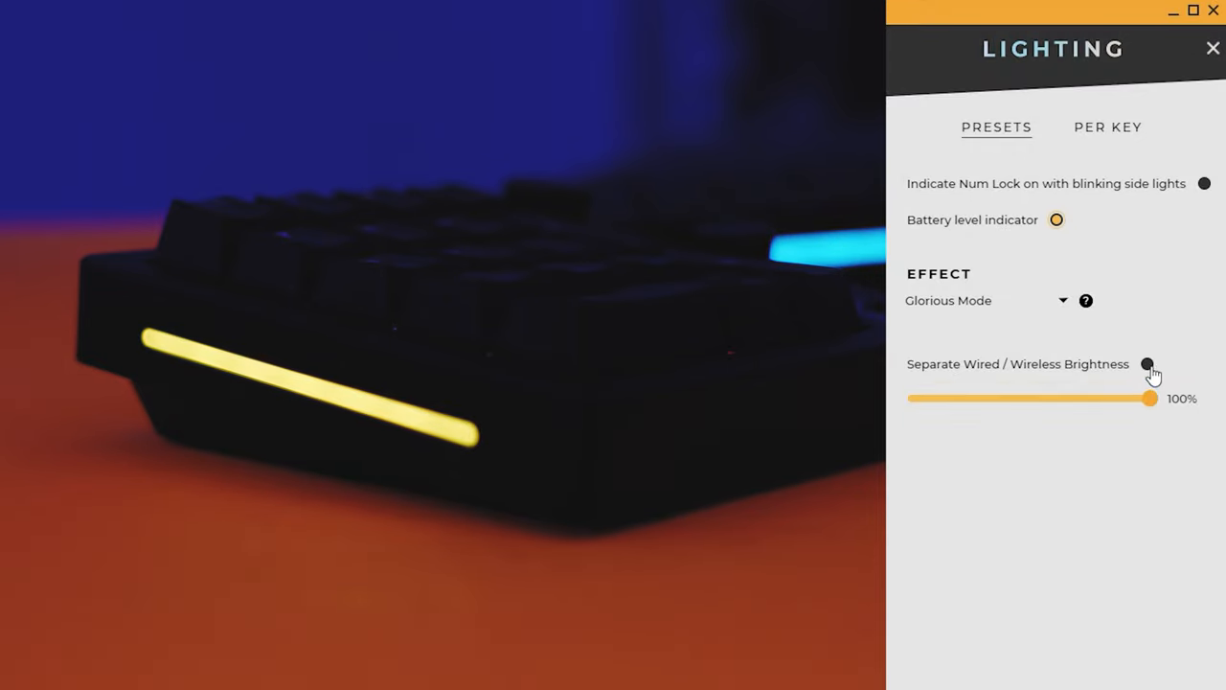
pyautogui.click(1146, 364)
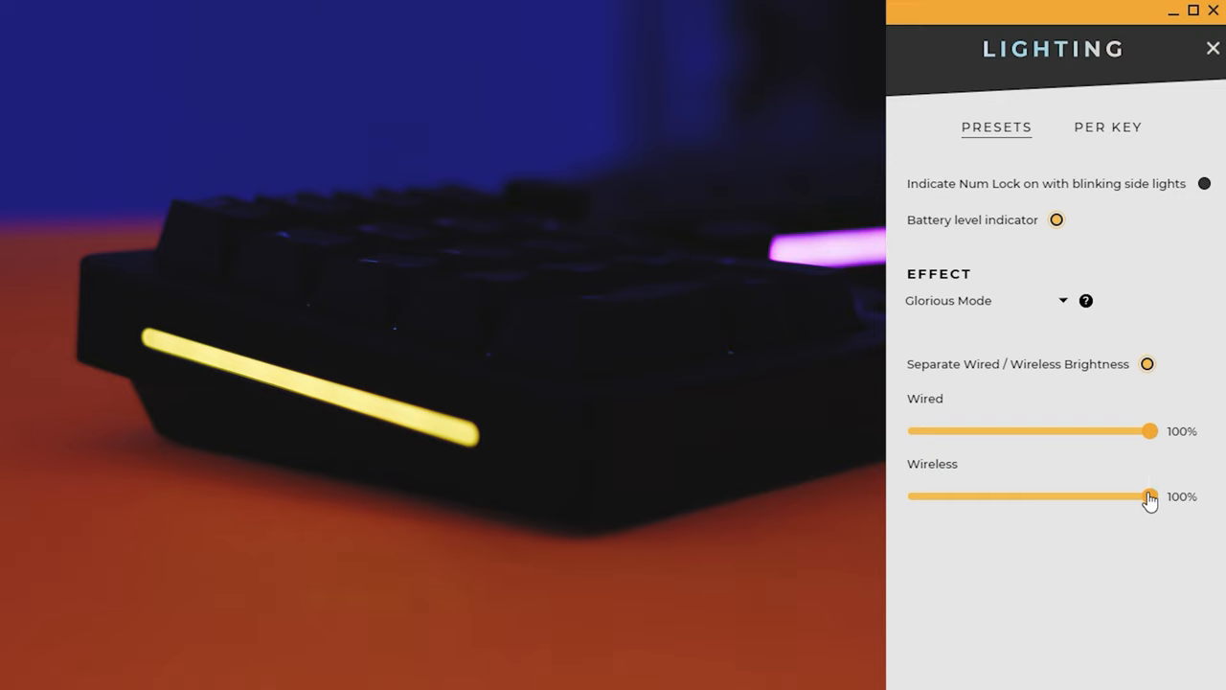